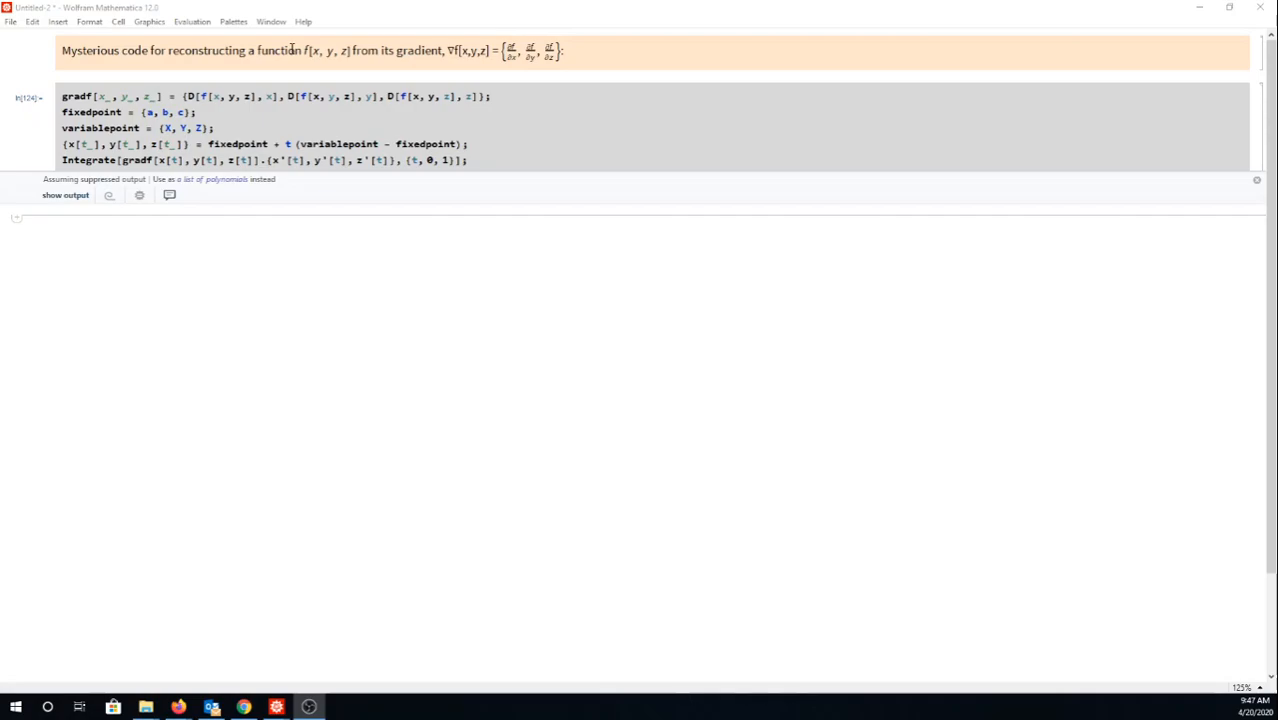
# Highlight the gradient definition, the title's f[x, y, z] and the point {X, Y, Z} while explaining the code
pyautogui.moveTo(62, 96); pyautogui.dragTo(214, 128)
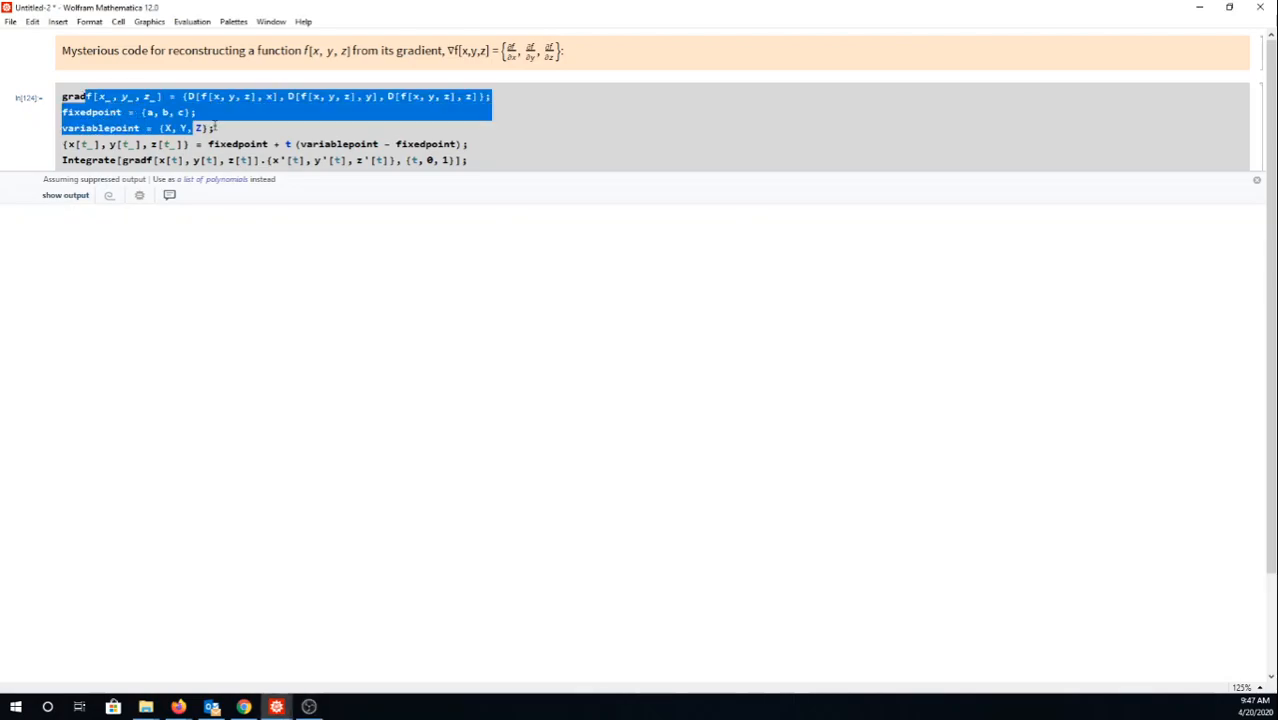
pyautogui.click(630, 136)
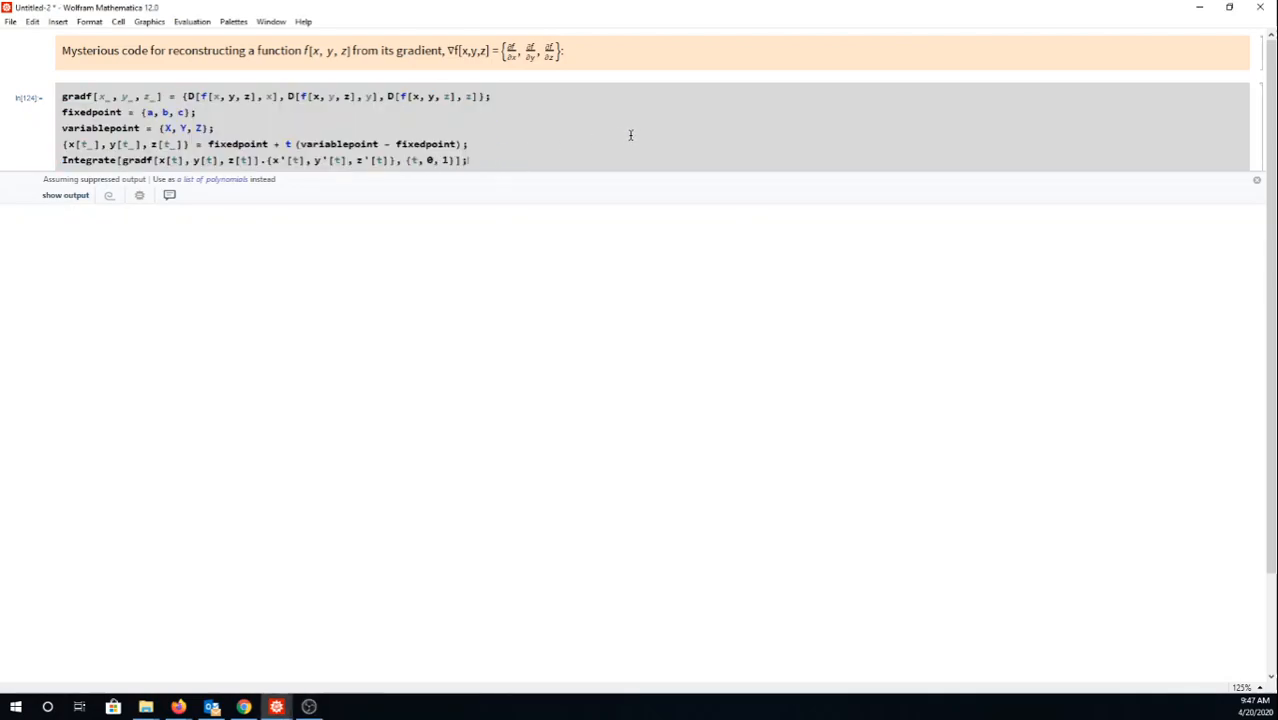
pyautogui.moveTo(548, 128)
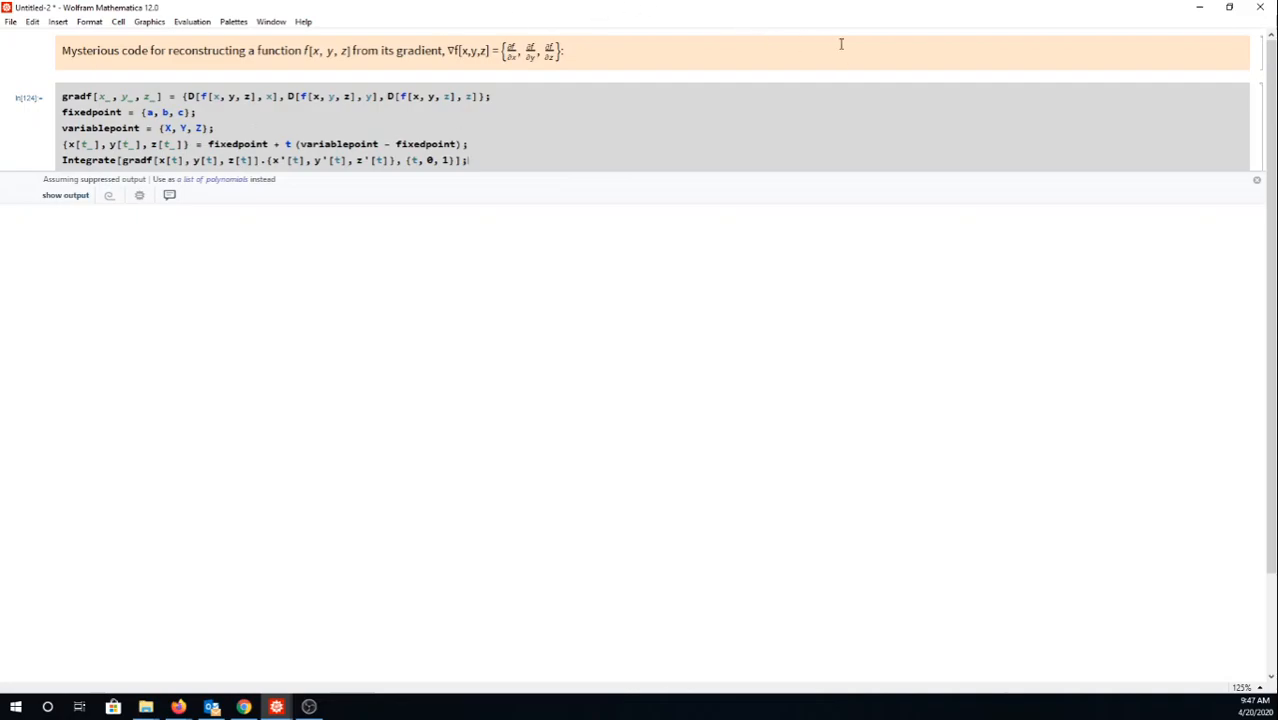
pyautogui.moveTo(680, 6)
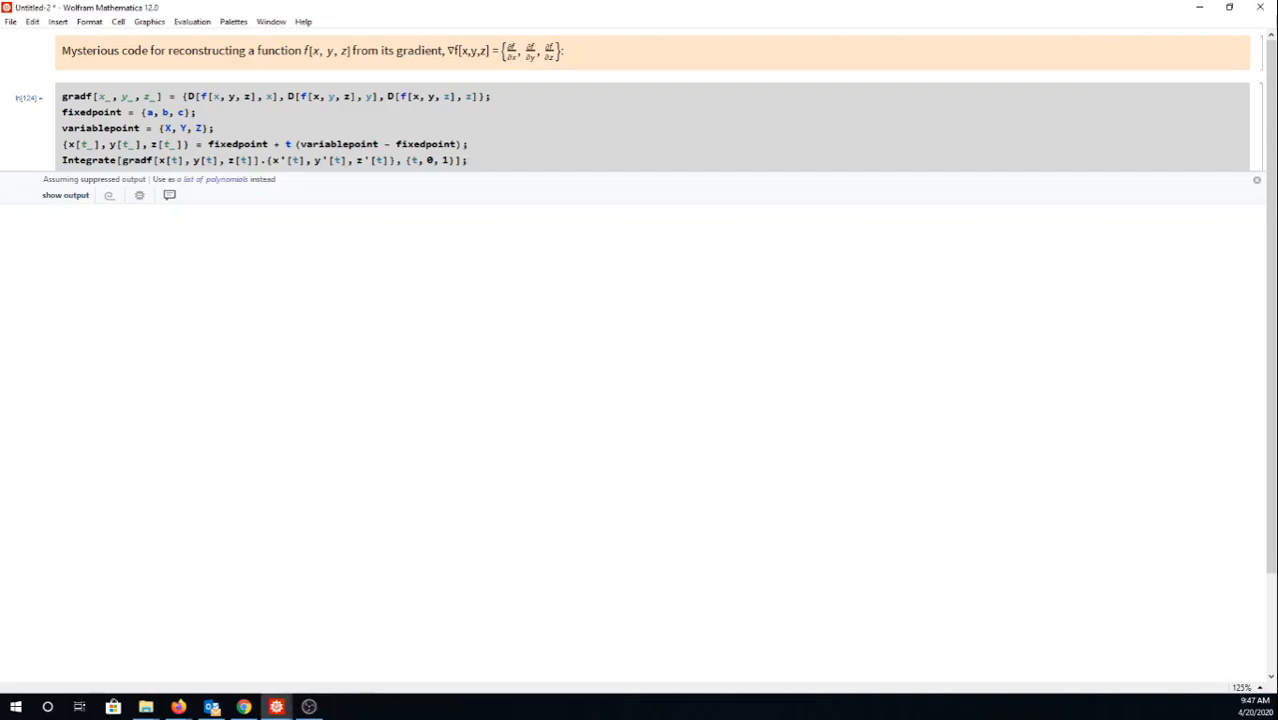
pyautogui.moveTo(58, 168)
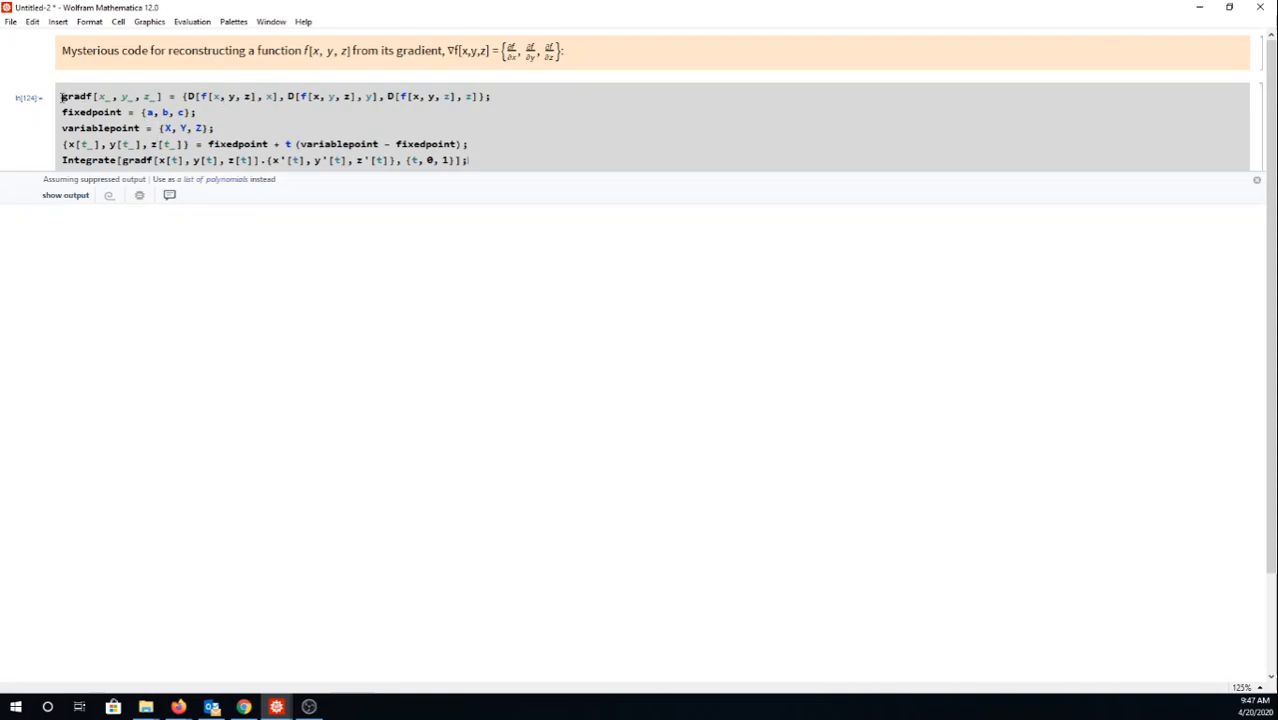
pyautogui.moveTo(448, 50); pyautogui.dragTo(560, 50)
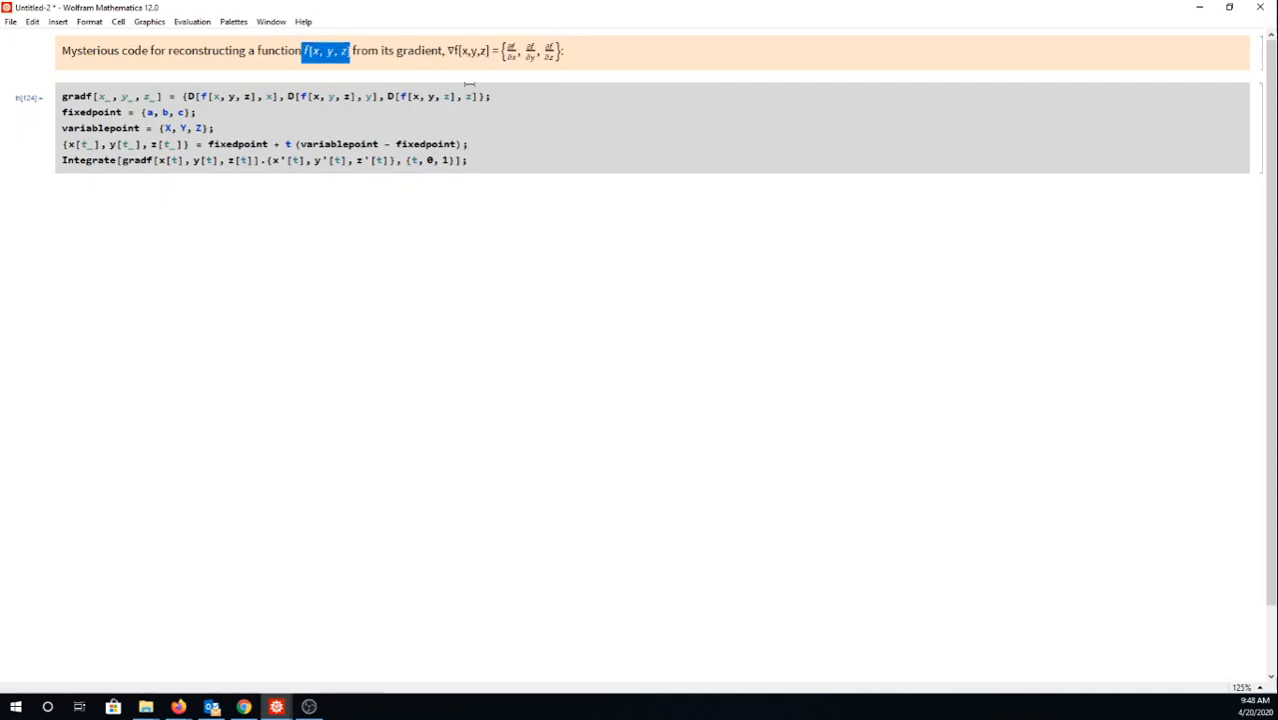
pyautogui.moveTo(264, 96)
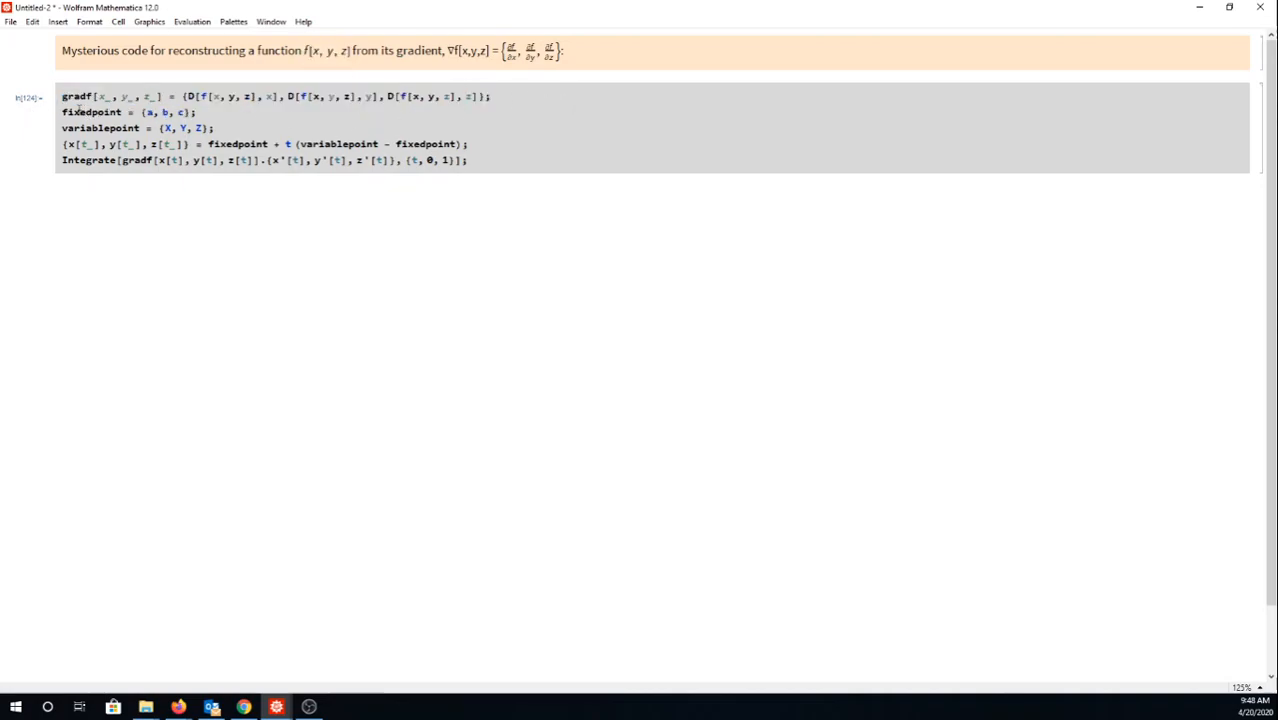
pyautogui.doubleClick(92, 112)
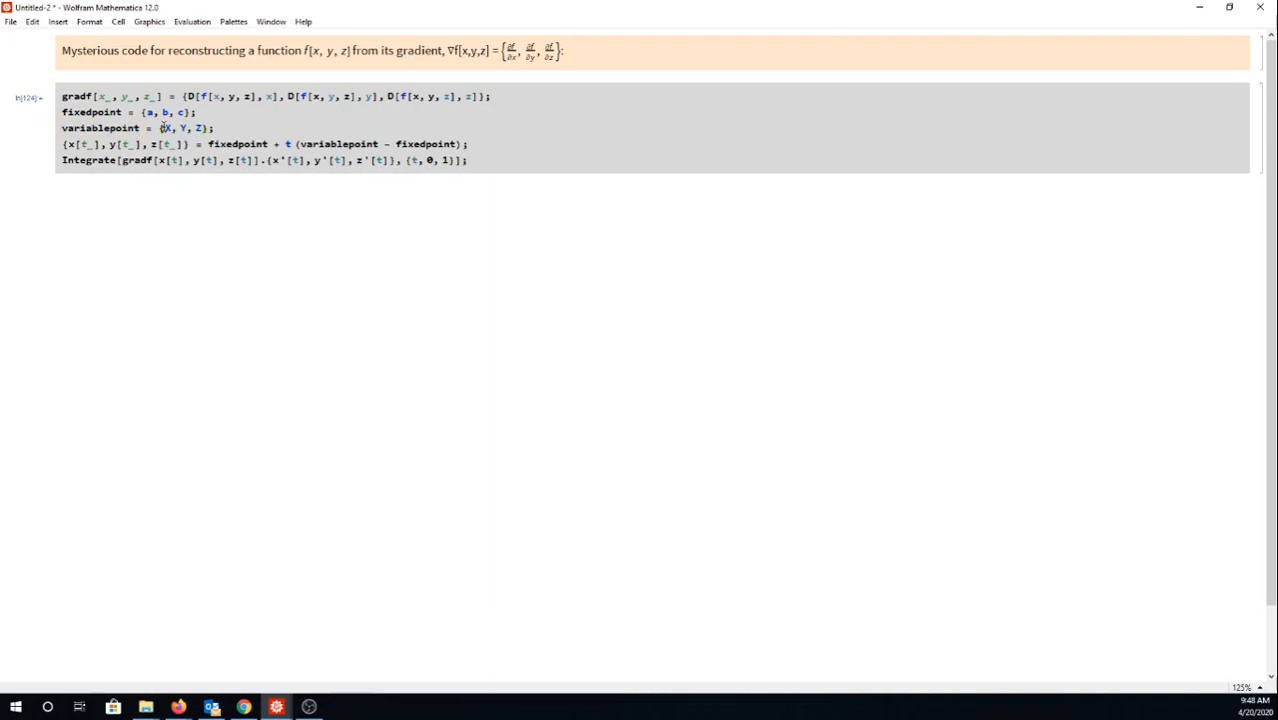
pyautogui.doubleClick(180, 128)
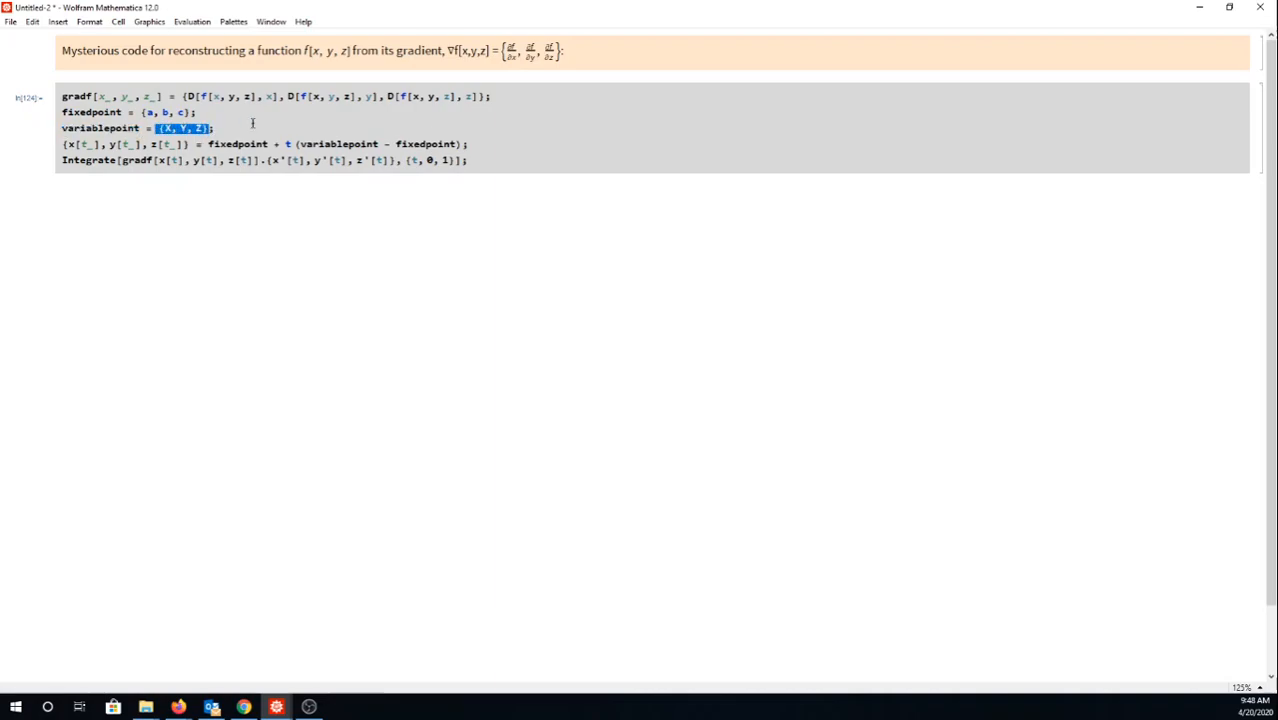
pyautogui.moveTo(284, 122)
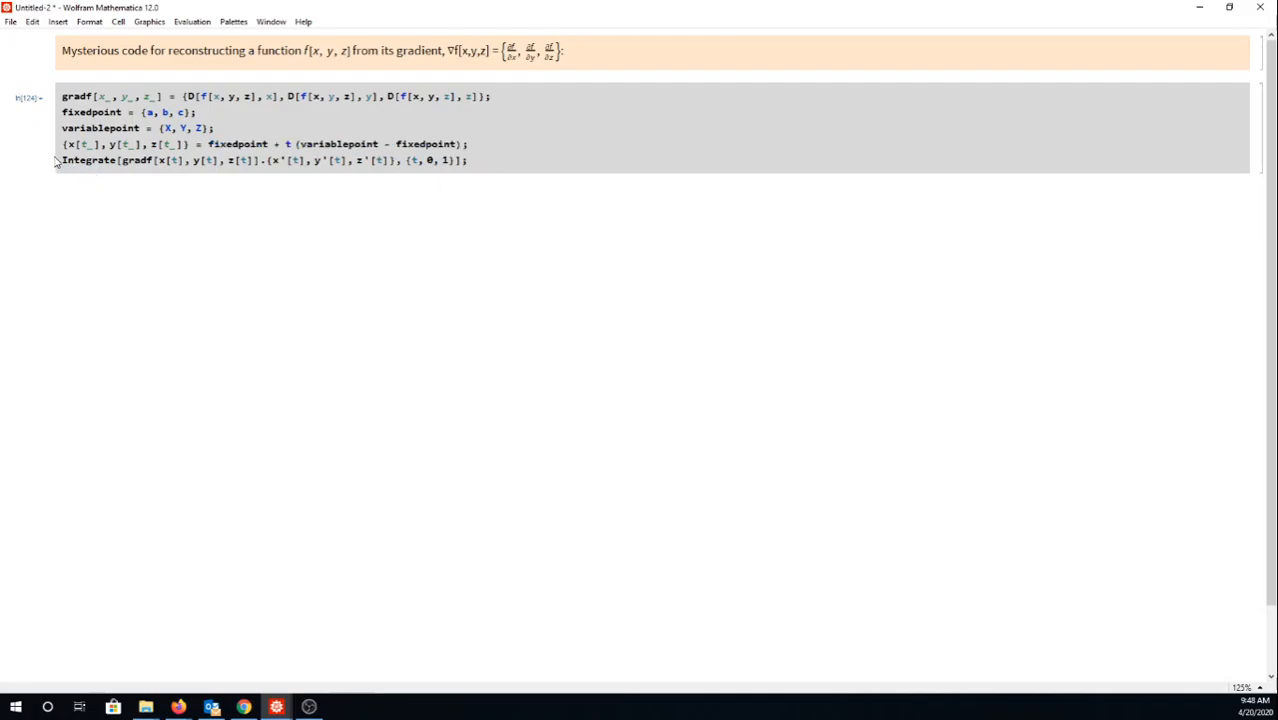
pyautogui.doubleClick(88, 160)
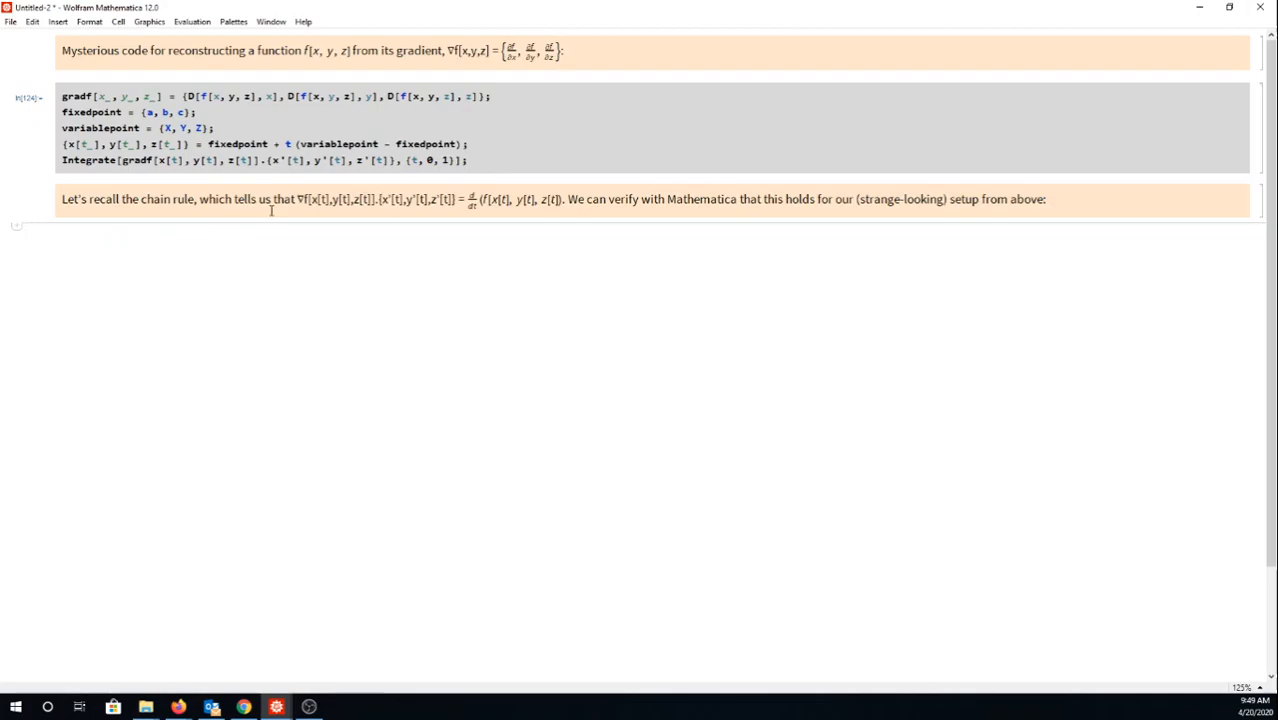
pyautogui.moveTo(180, 190)
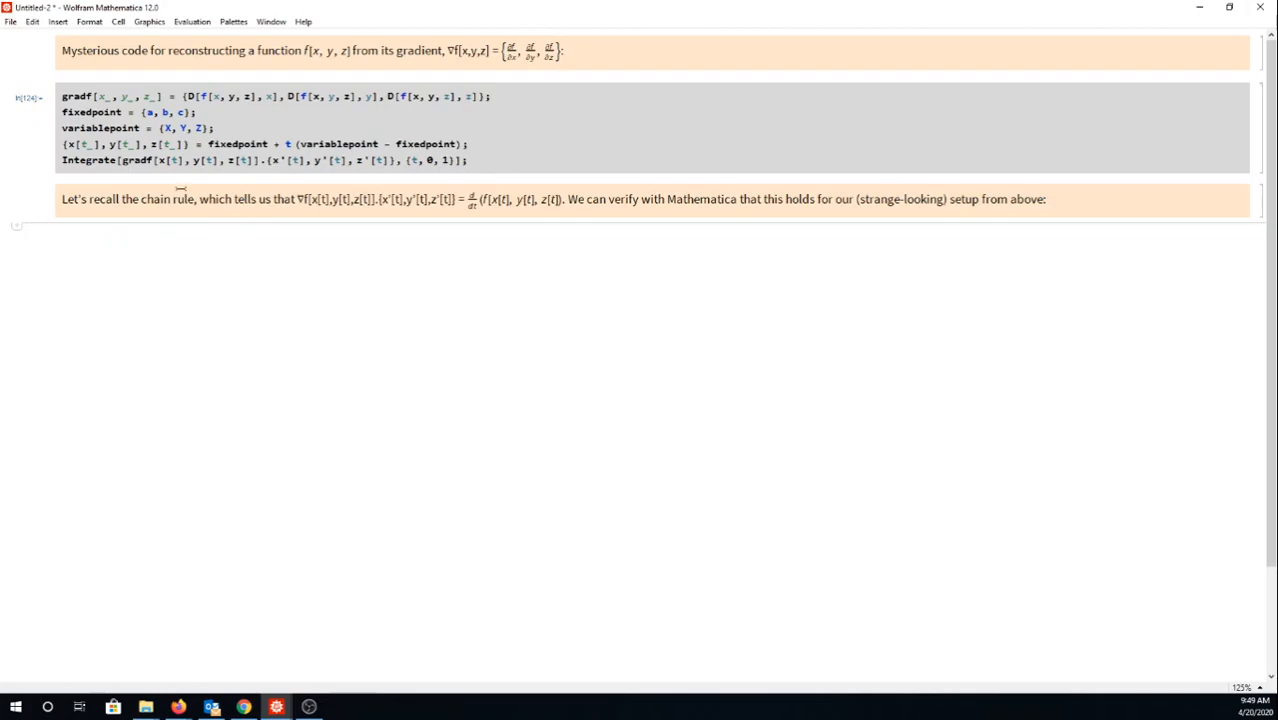
# Highlight both sides of the chain-rule check comparing gradf.x'[t] with D[f[x[t],y[t],z[t]],t], which returns True
pyautogui.doubleClick(136, 160)
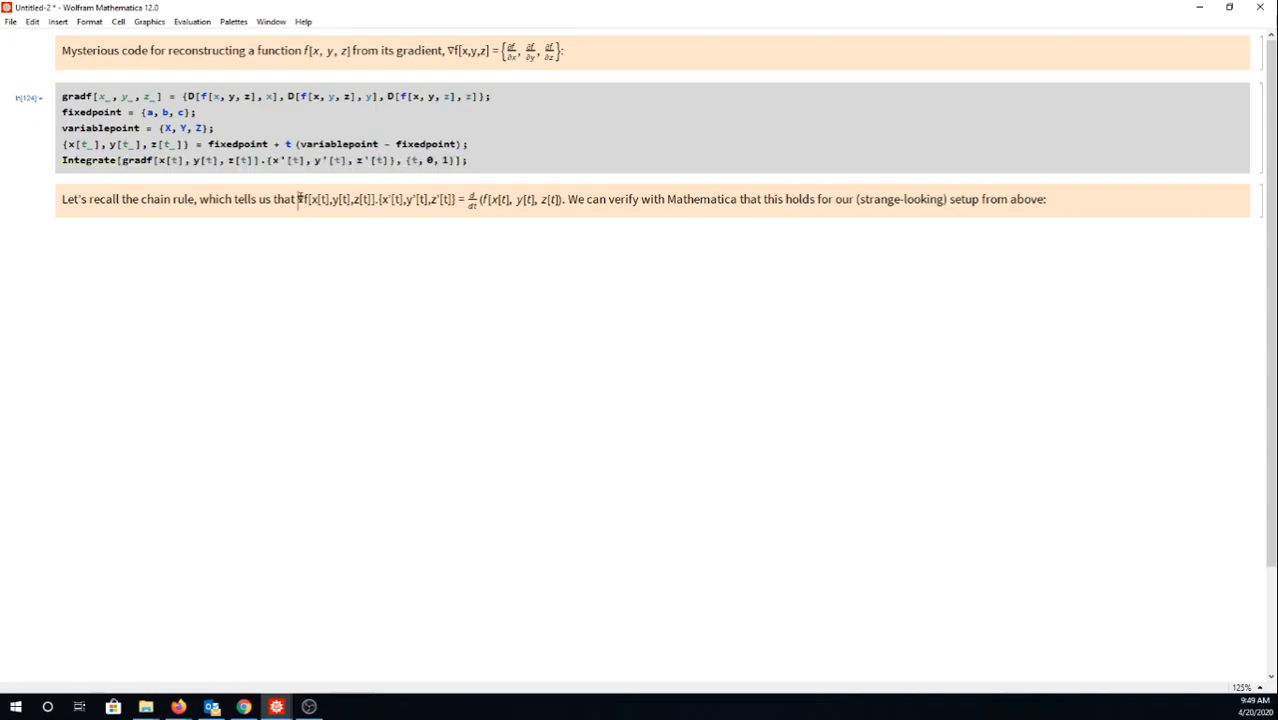
pyautogui.moveTo(298, 200); pyautogui.dragTo(456, 200)
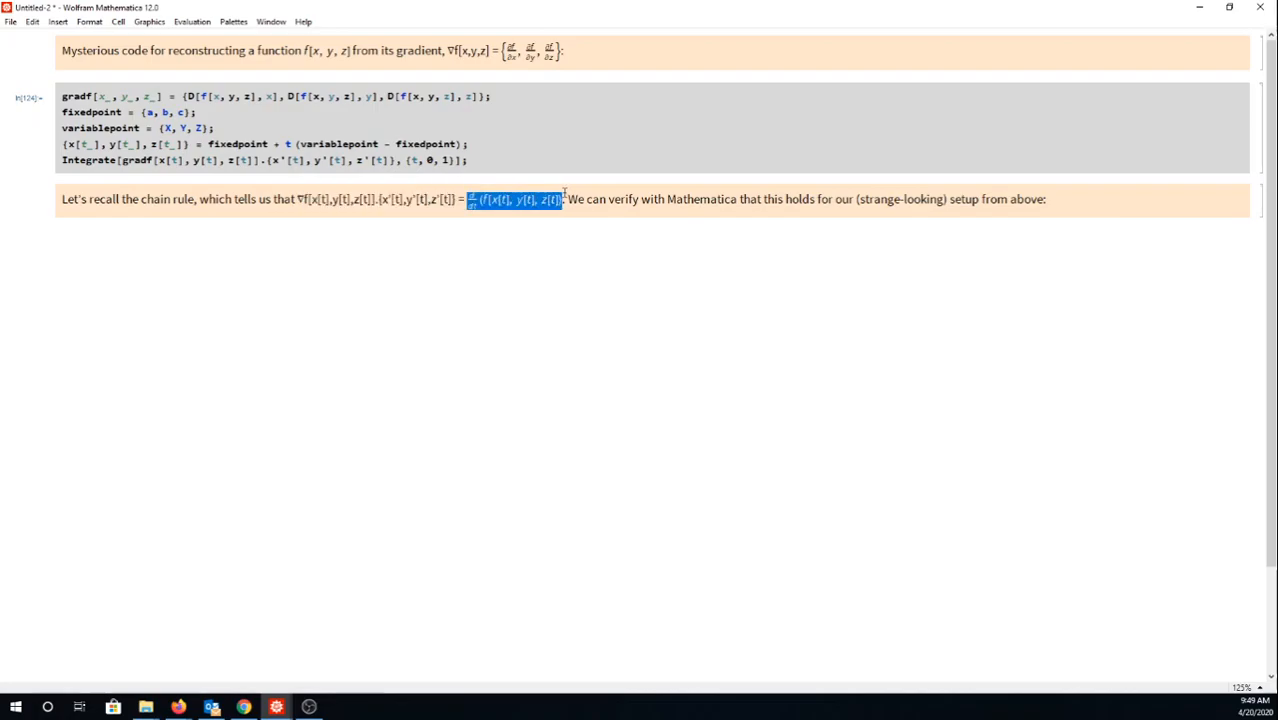
pyautogui.moveTo(624, 198)
pyautogui.write("gradf[x[t], y[t], z[t]].{x'[t], y'[t], z'[t]} == D[f[x[t], y[t], z[t]], t]")
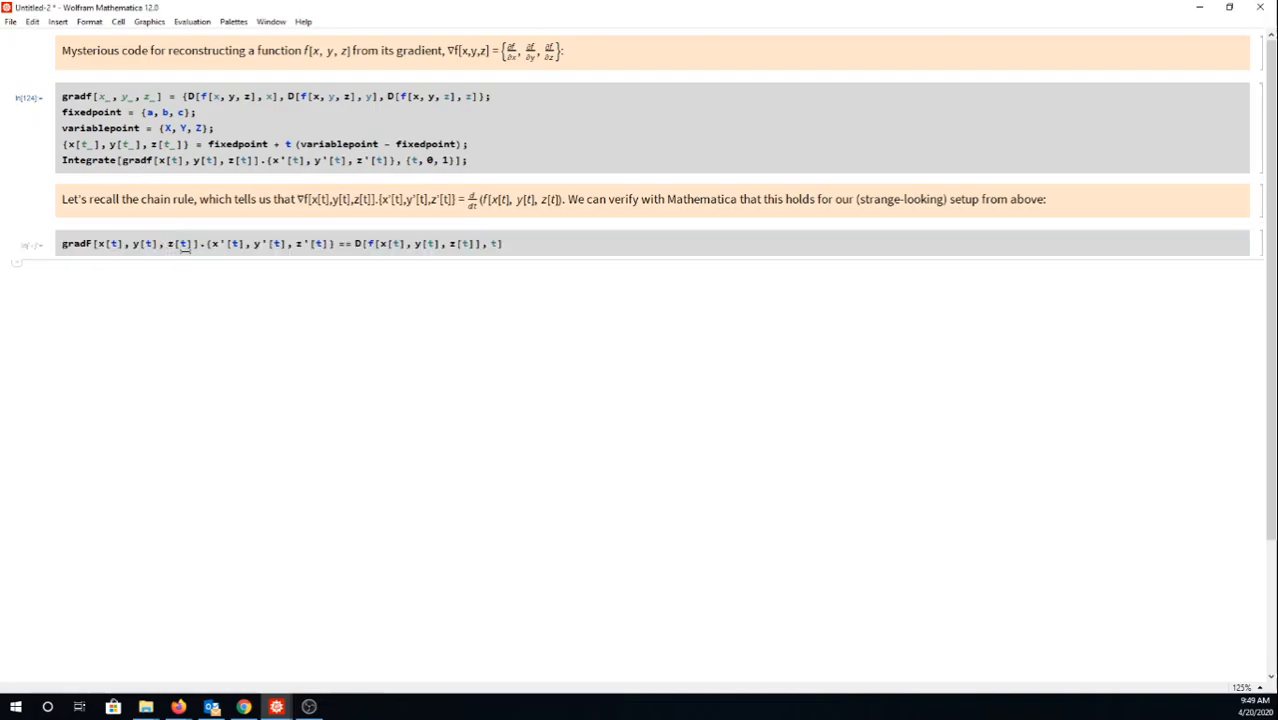
pyautogui.moveTo(60, 244); pyautogui.dragTo(206, 244)
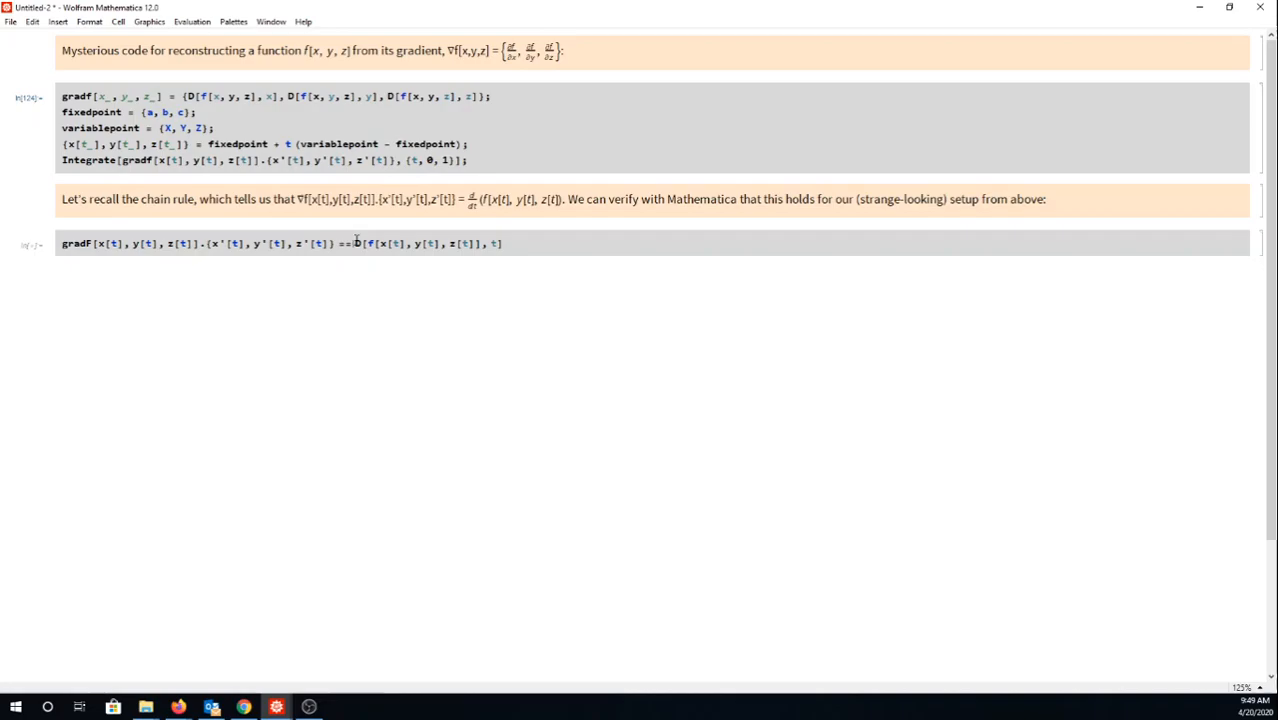
pyautogui.doubleClick(412, 244)
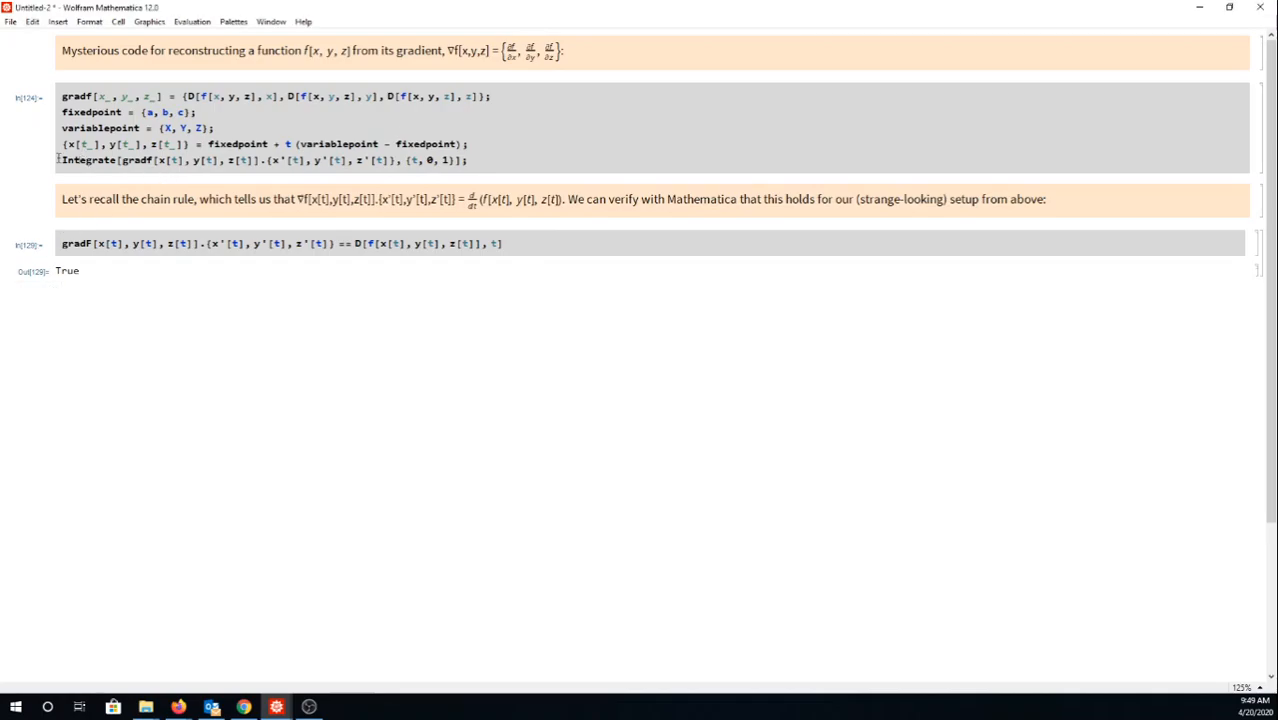
# Select the chain-rule text and highlight D[f[x[t],y[t],z[t]],t] inside the replacement integral over {t,0,1}
pyautogui.tripleClick(260, 160)
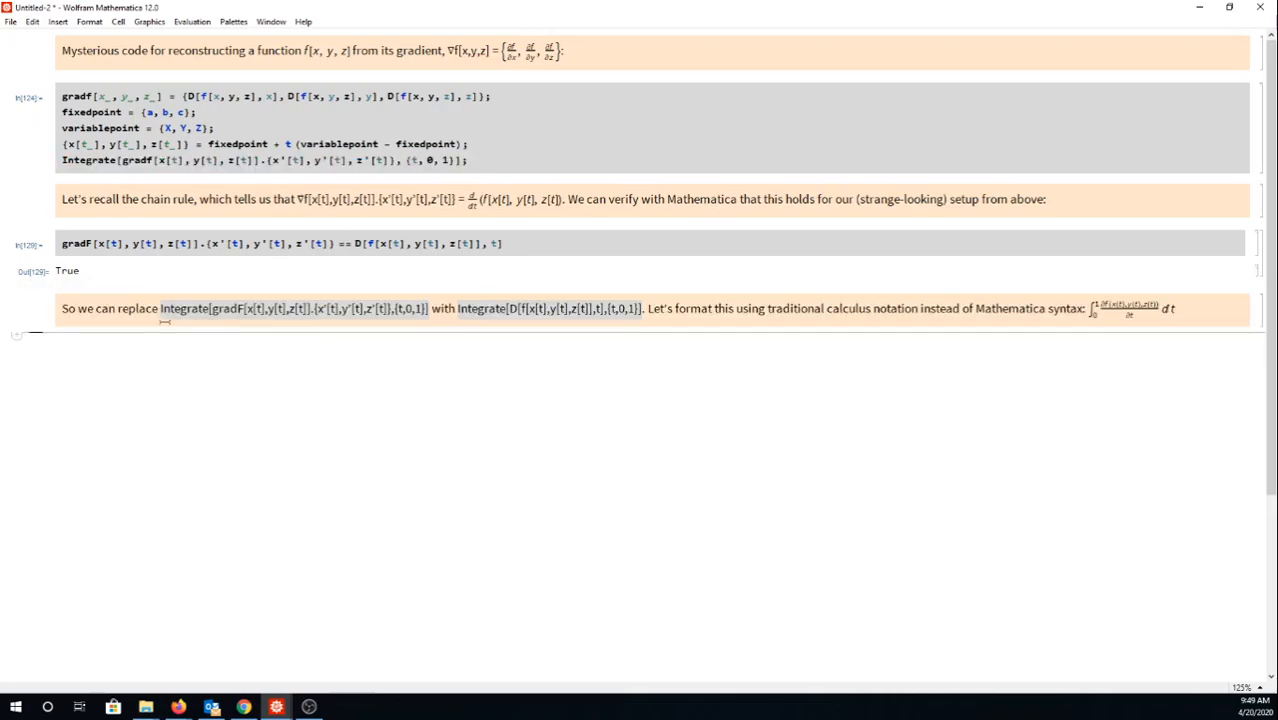
pyautogui.moveTo(160, 308); pyautogui.dragTo(426, 308)
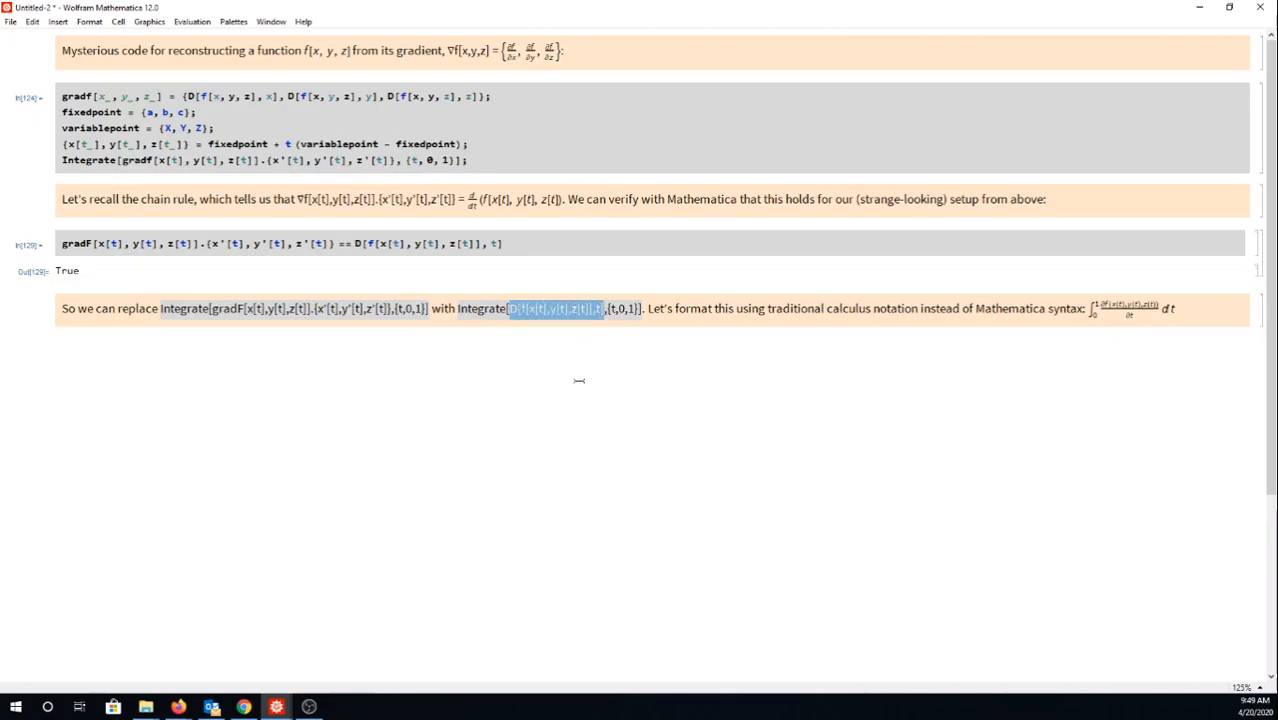
pyautogui.moveTo(636, 358)
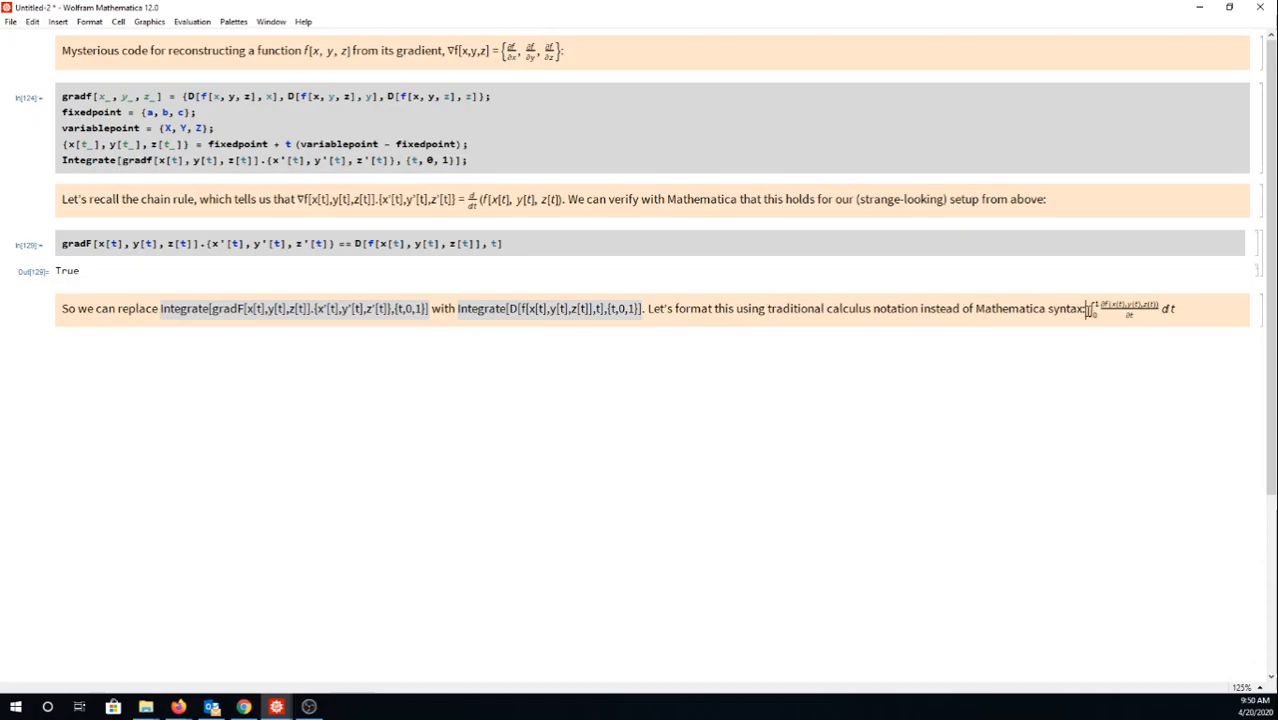
pyautogui.doubleClick(1130, 308)
pyautogui.write('= f[x[1],y[1]z[1]] - f[x[0],y[0],z[0]]')
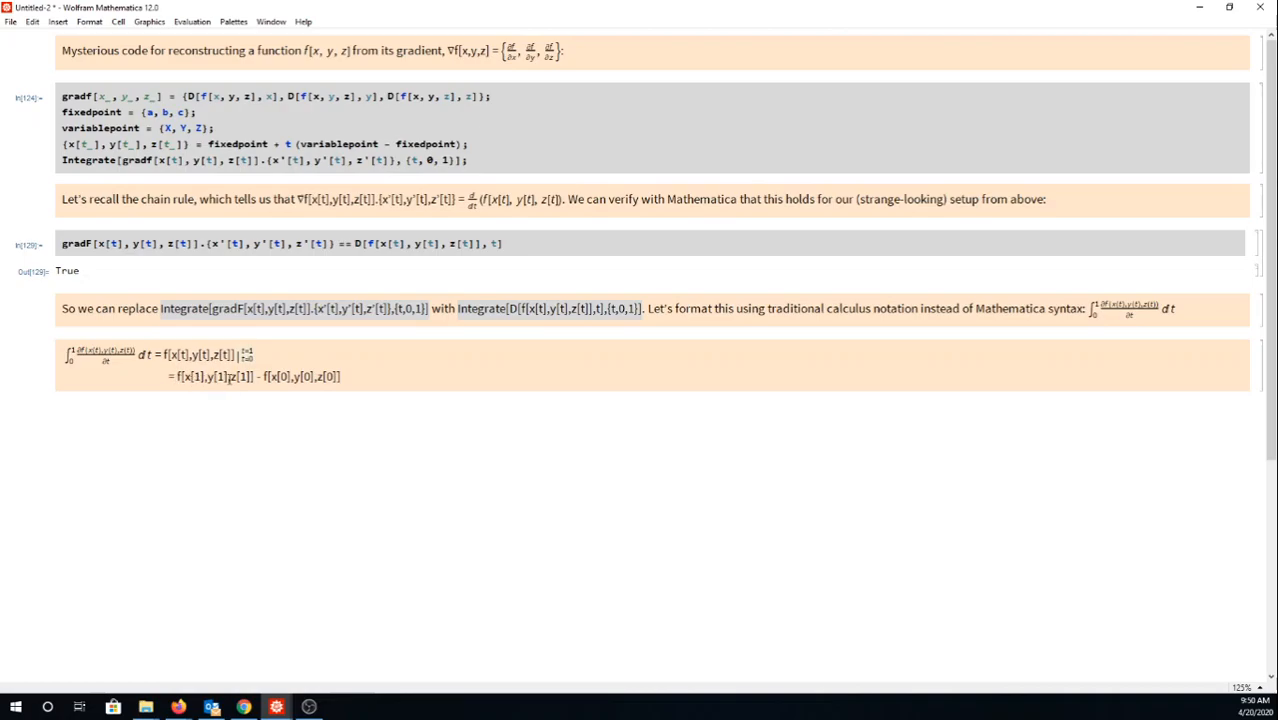
# Place the cursor in the derivation cell giving f[x[1],y[1],z[1]] − f[x[0],y[0],z[0]]
pyautogui.click(268, 376)
pyautogui.write(',')
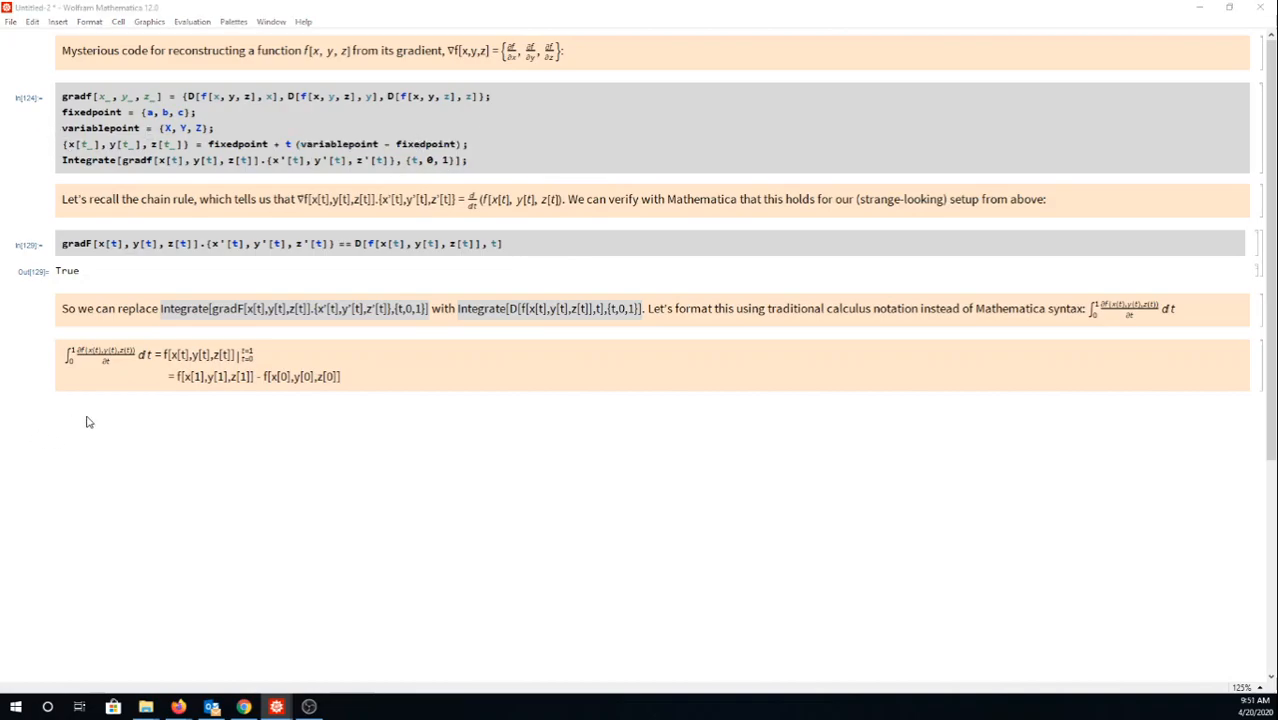
pyautogui.moveTo(114, 348)
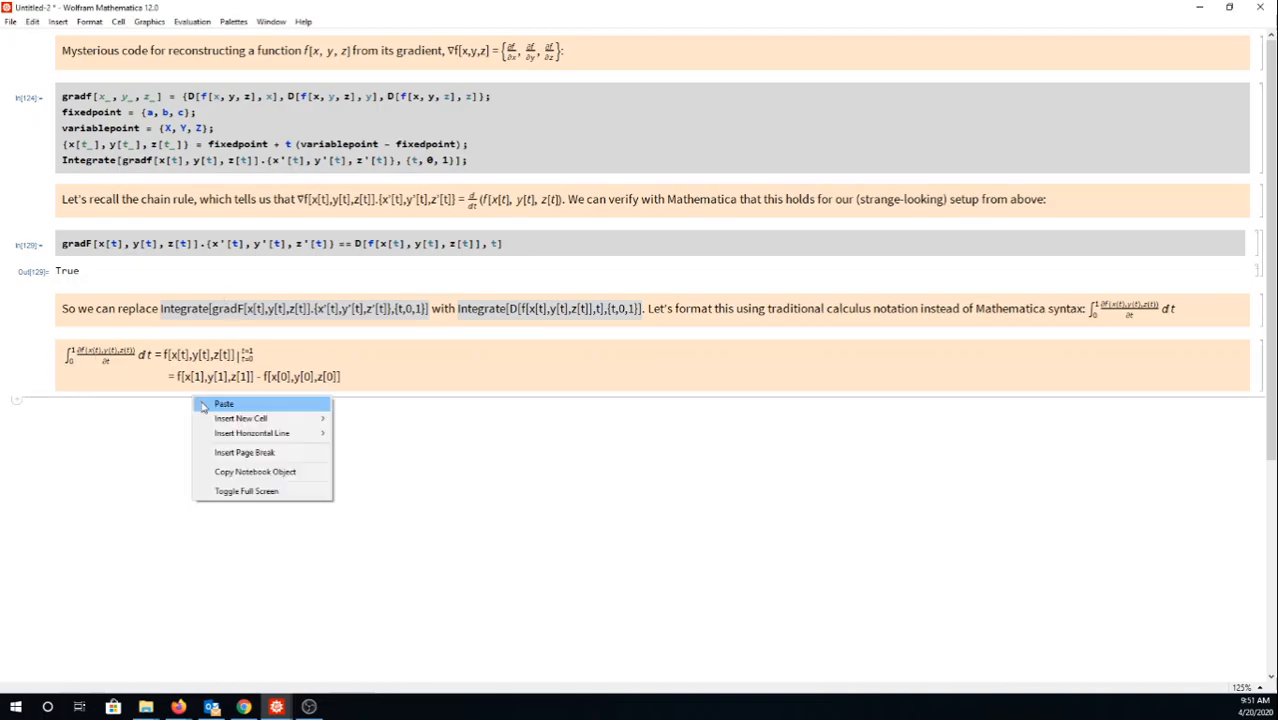
# Paste a cell below the derivation evaluating the endpoints to f[X, Y, Z] and f[a, b, c]
pyautogui.click(224, 404)
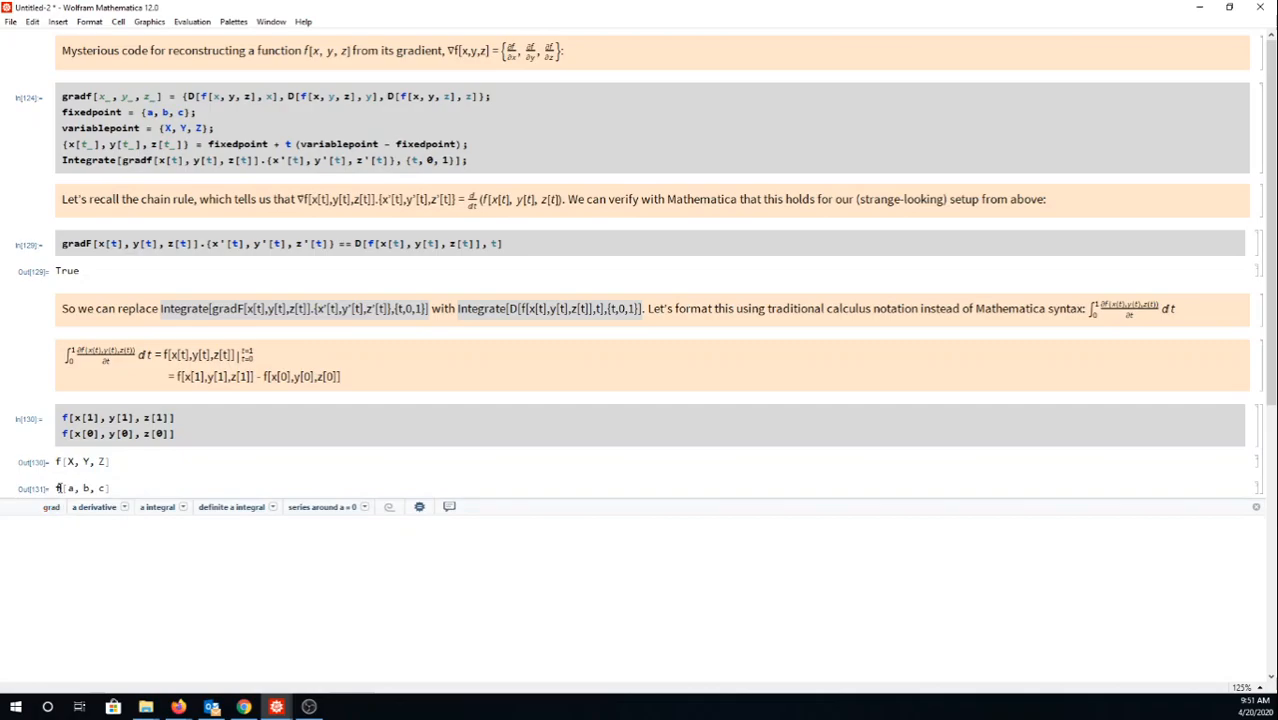
pyautogui.doubleClick(80, 488)
pyautogui.write('= f[X,Y,Z] - f[a,b,c]')
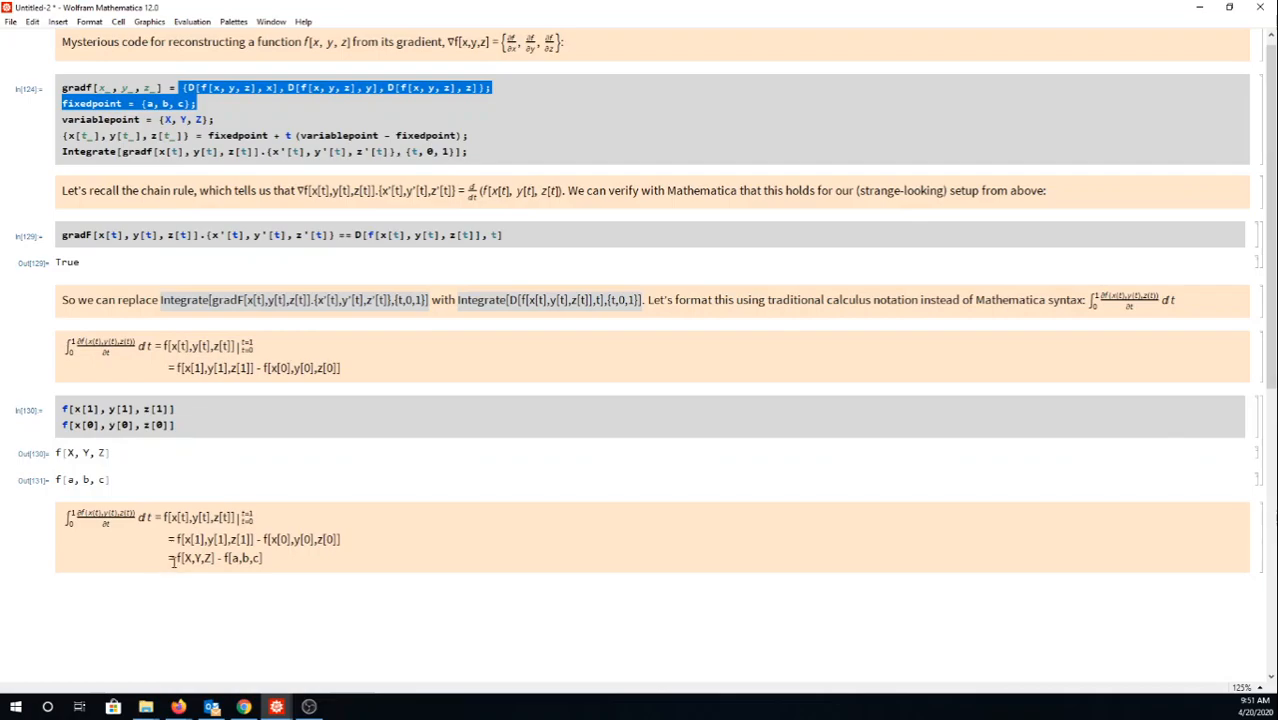
# Select the derivation line concluding = f[X,Y,Z] − f[a,b,c]
pyautogui.doubleClick(196, 558)
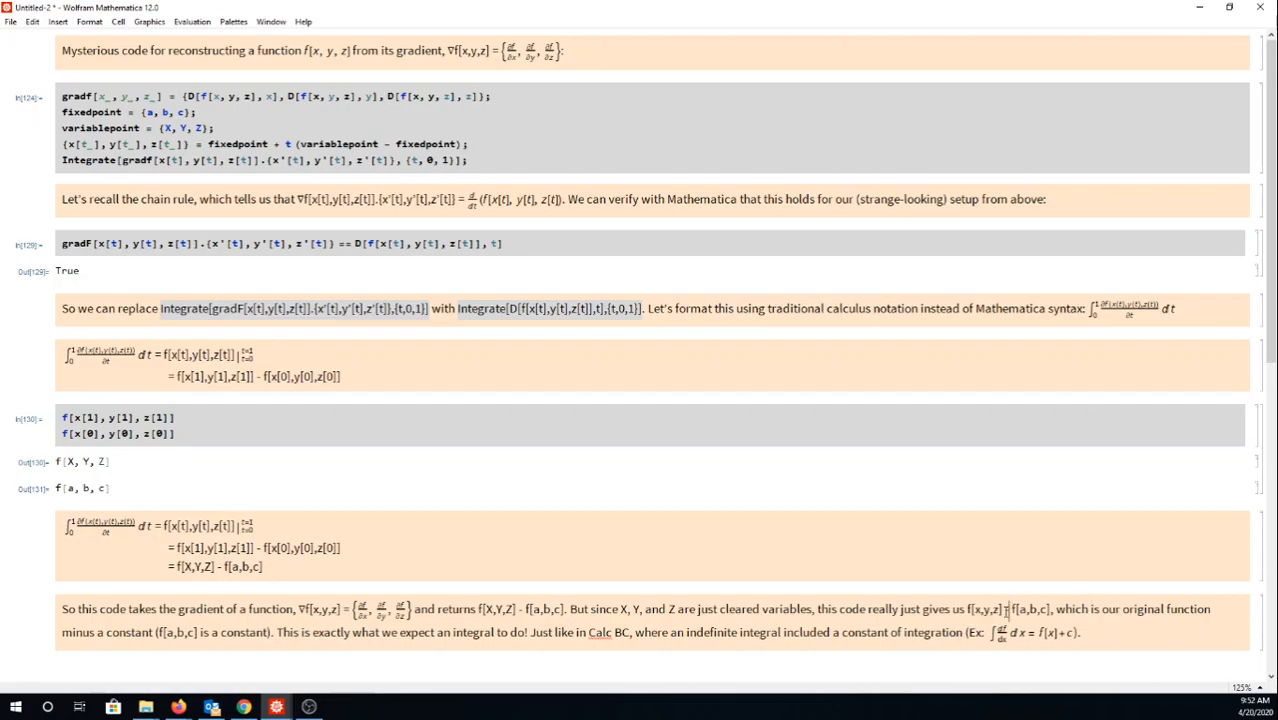
# Highlight the constant f[a,b,c] and the function f in the closing paragraph about integration constants
pyautogui.doubleClick(988, 608)
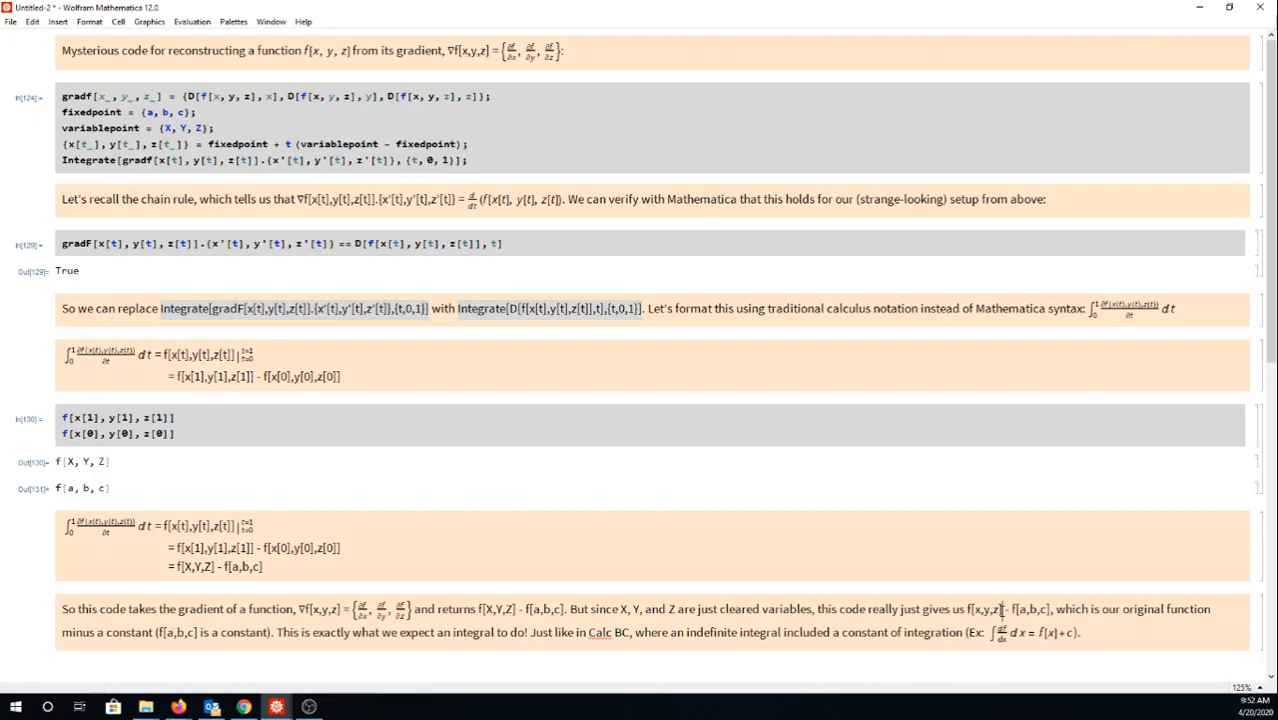
pyautogui.click(1004, 608)
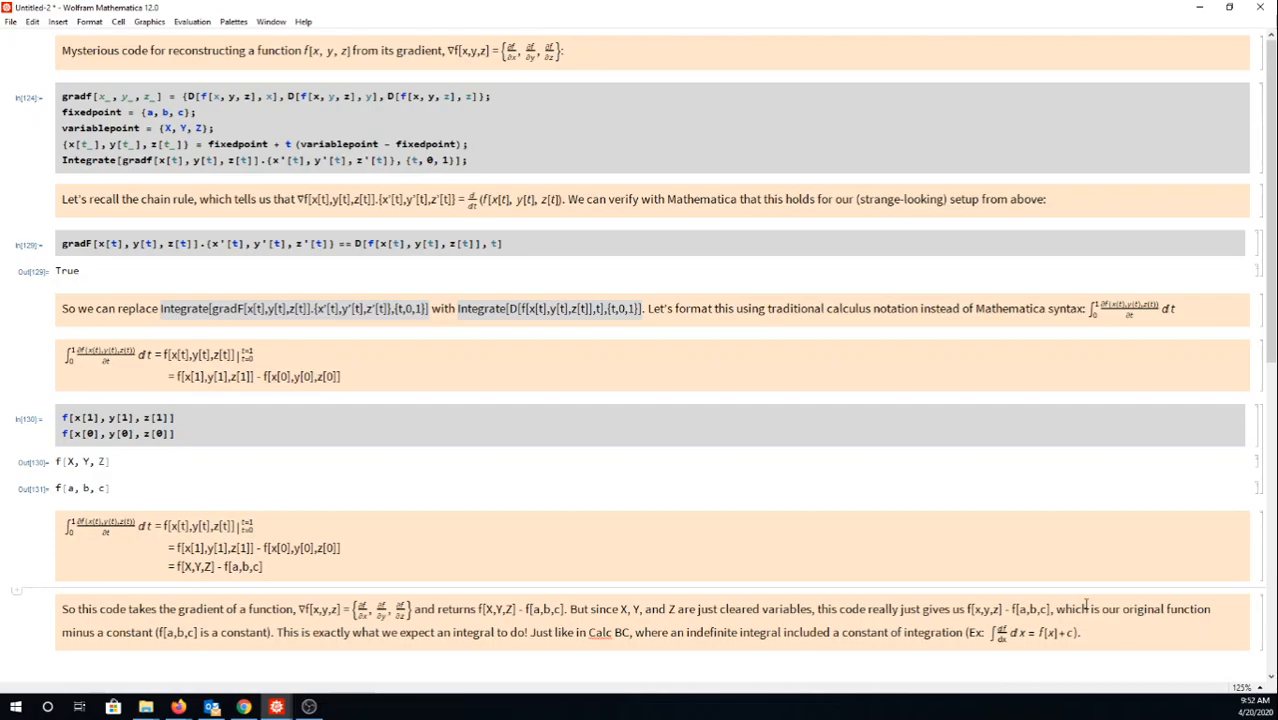
pyautogui.moveTo(290, 632)
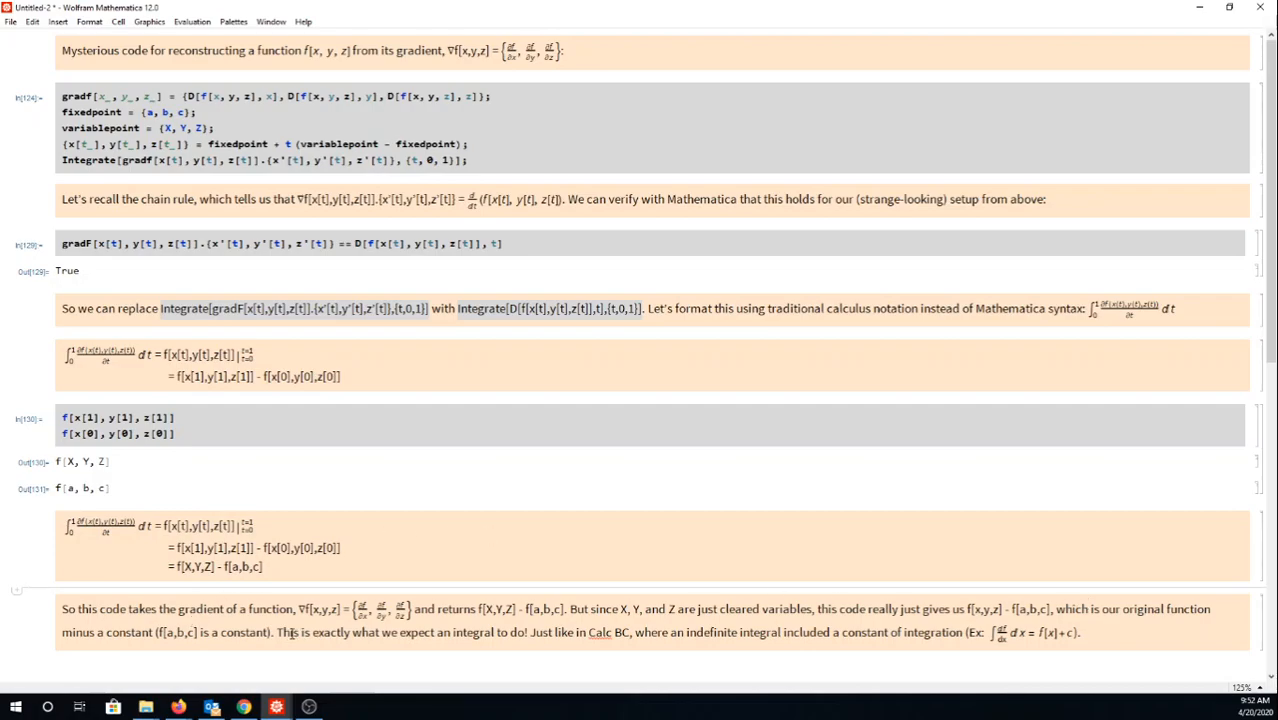
pyautogui.moveTo(584, 632); pyautogui.dragTo(676, 632)
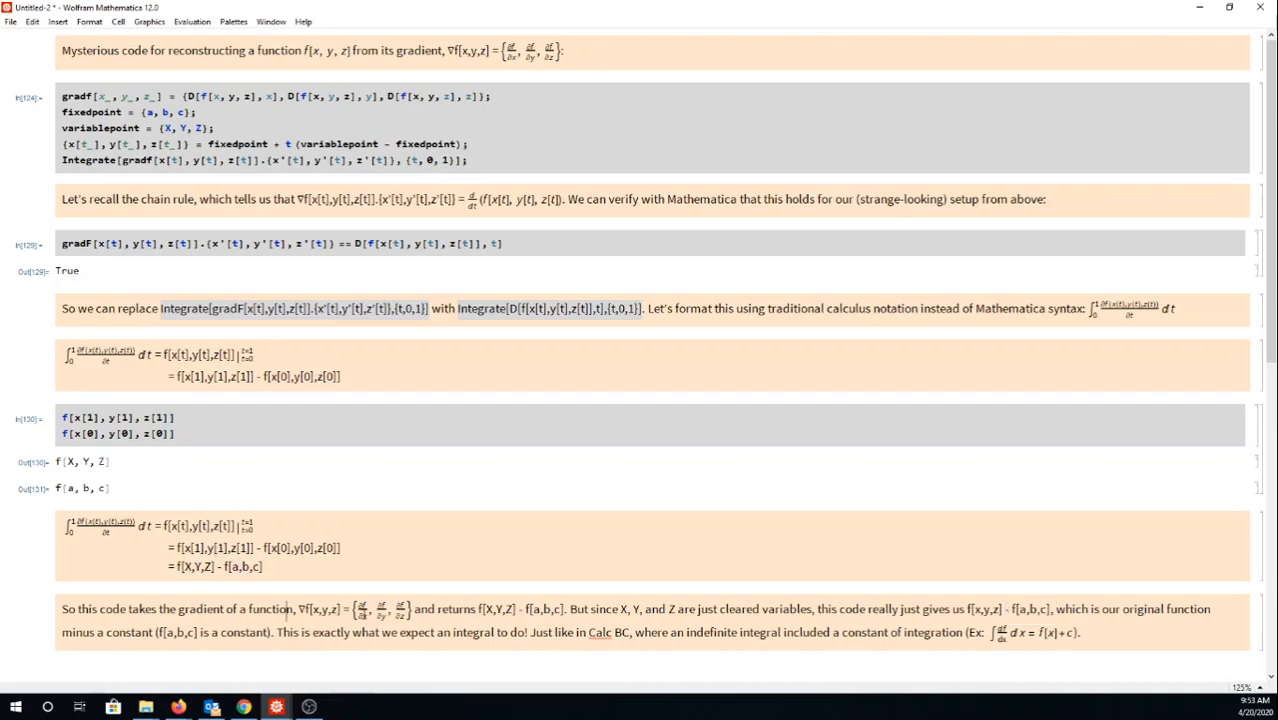
pyautogui.doubleClick(302, 608)
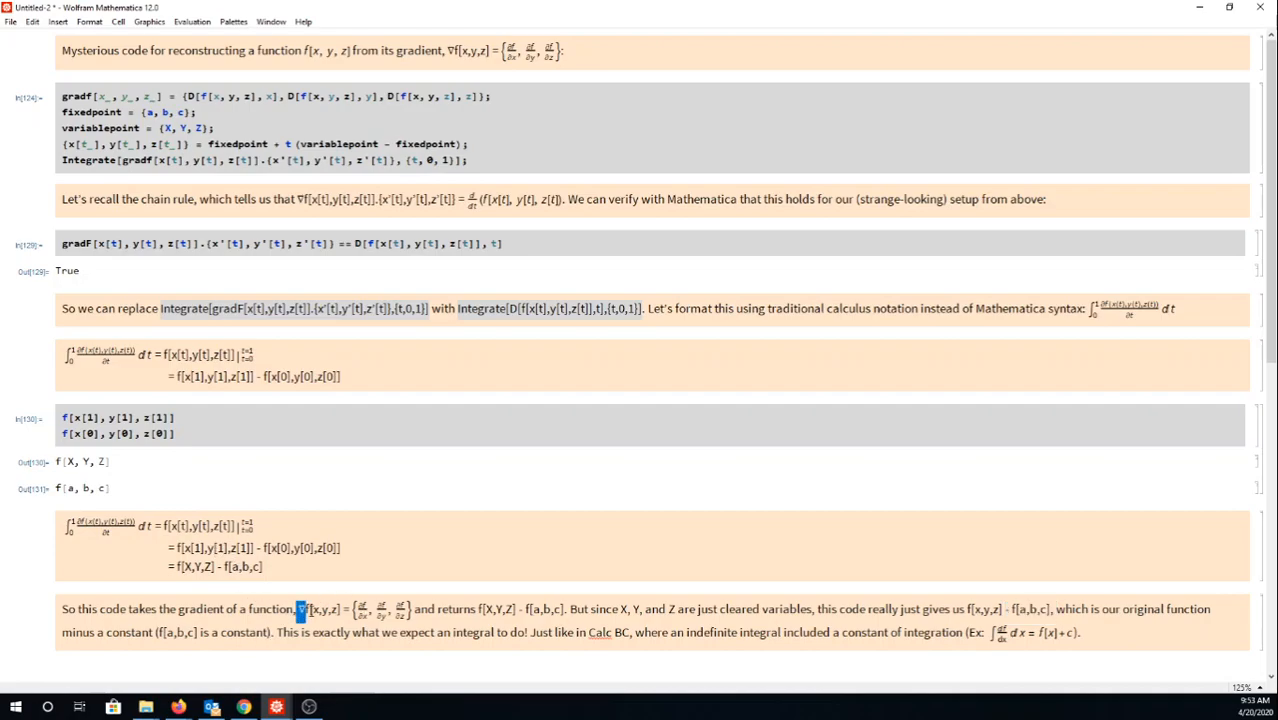